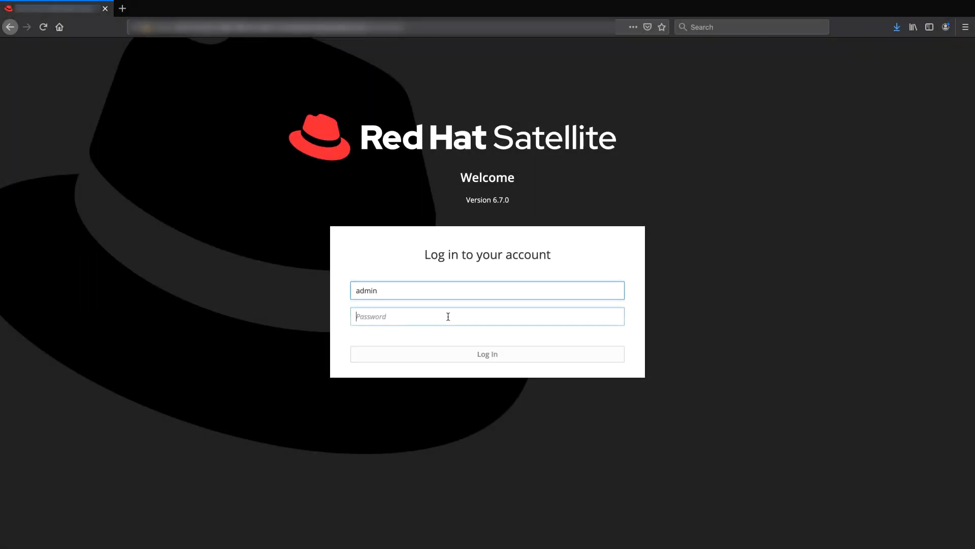
# Enter the admin password and log in to reach the Satellite Overview dashboard.
pyautogui.click(487, 354)
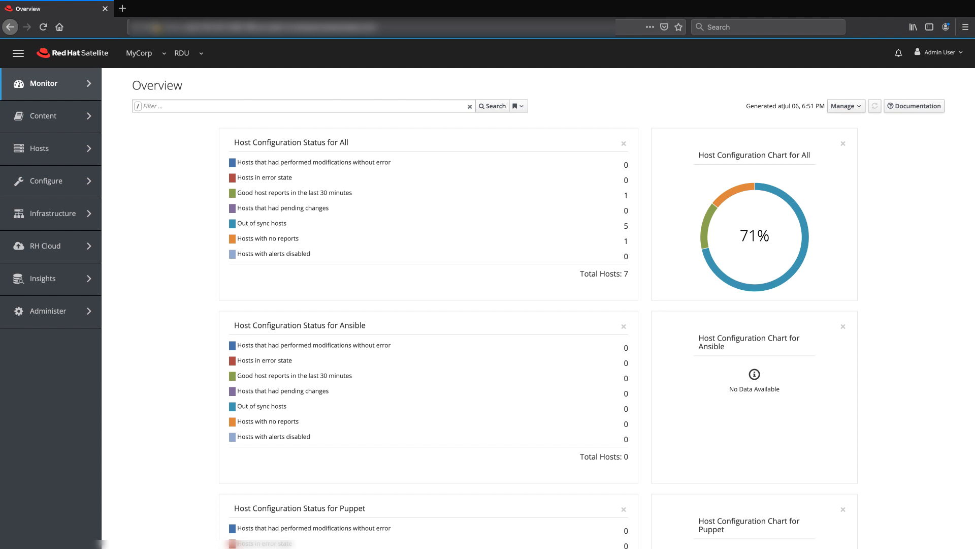
# Create user CloudConnectorUser named Cloud Connector, authorized by INTERNAL, with a password.
pyautogui.click(48, 311)
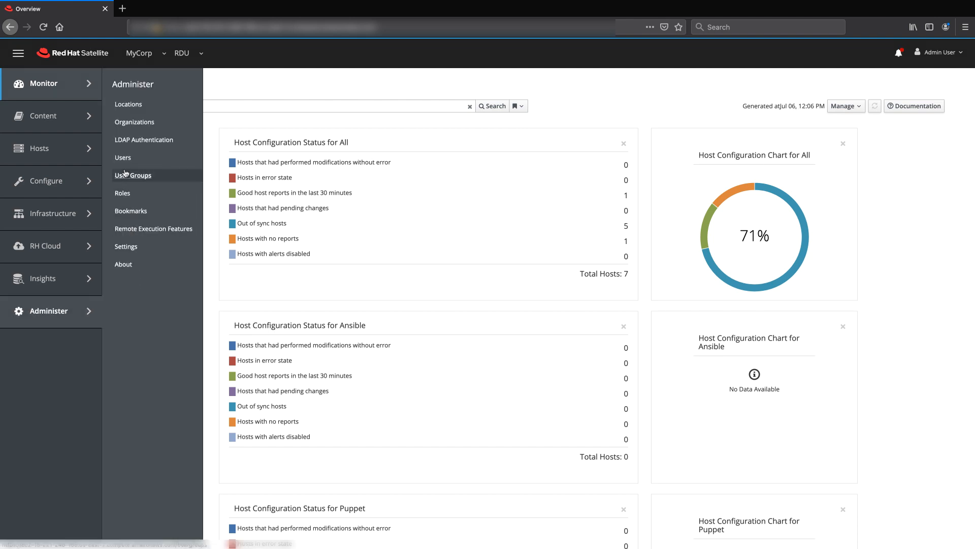
pyautogui.click(123, 157)
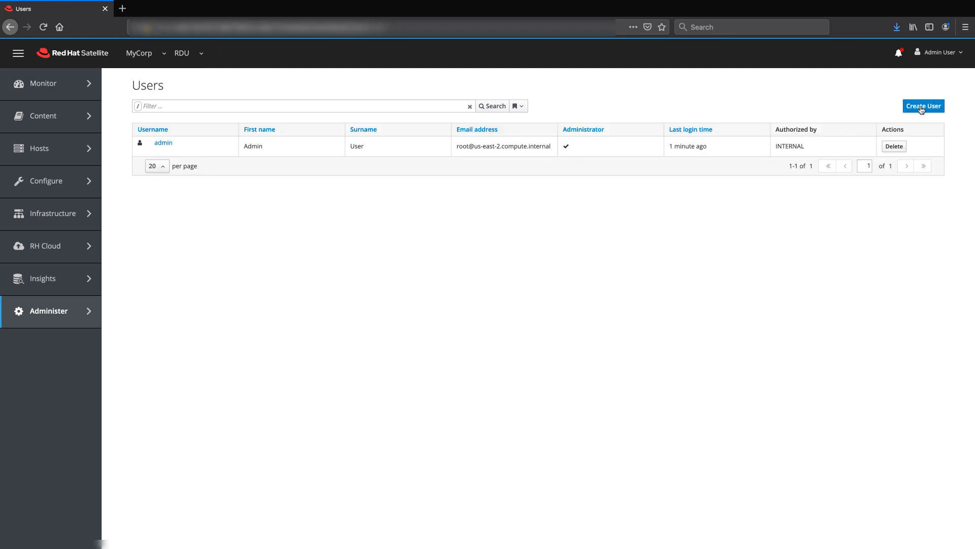
pyautogui.click(923, 106)
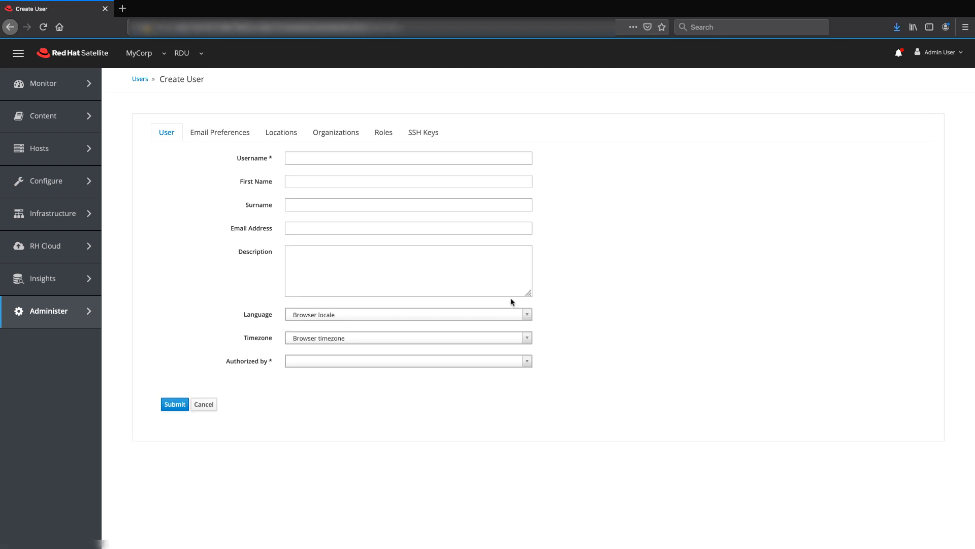
pyautogui.write('CloudConnectorUser')
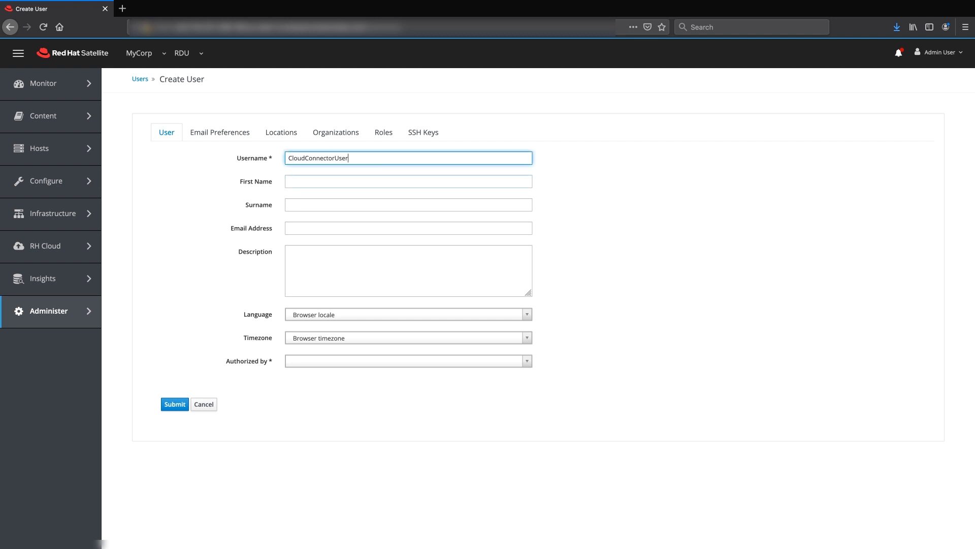
pyautogui.write('Connector')
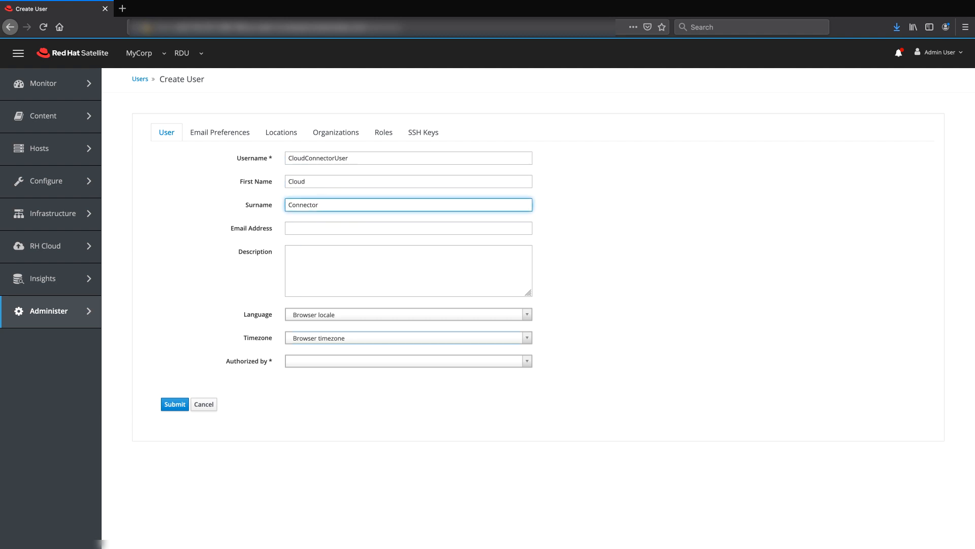
pyautogui.write('••••••••••••')
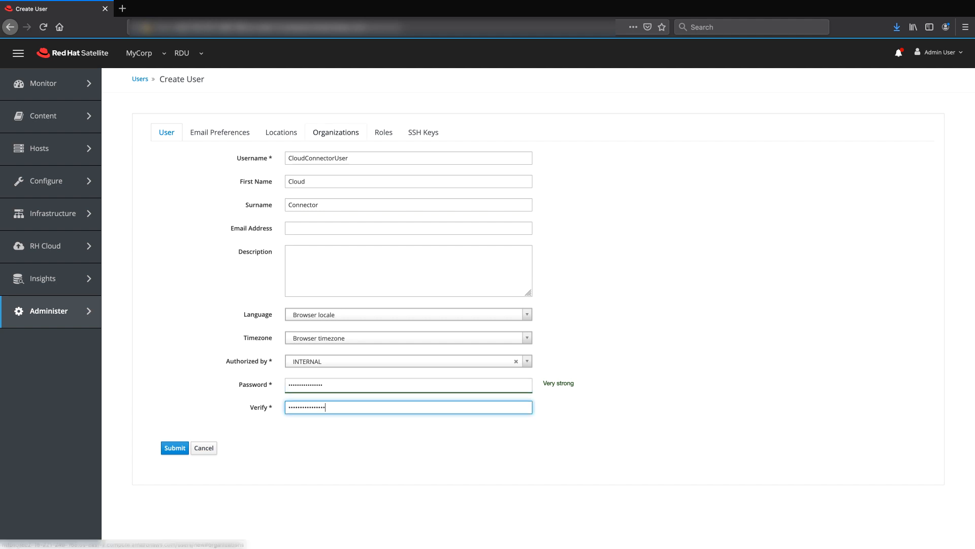
# Give CloudConnectorUser the MyCorp organization and Administrator role, then submit it.
pyautogui.click(335, 132)
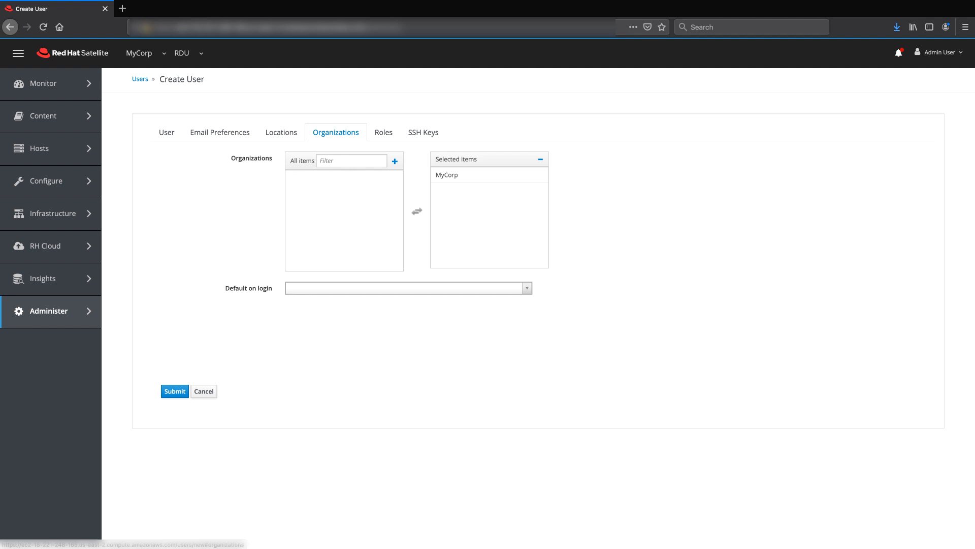
pyautogui.click(383, 132)
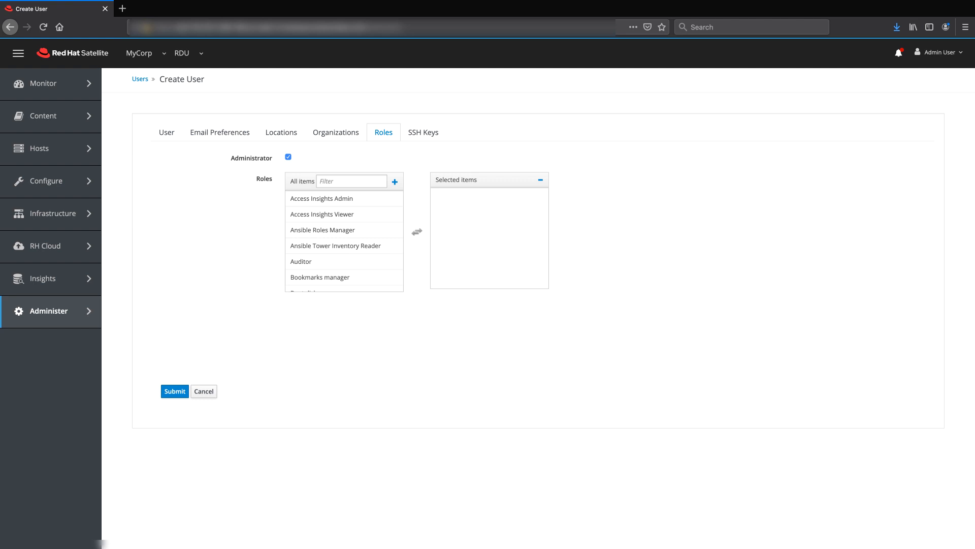
pyautogui.click(174, 391)
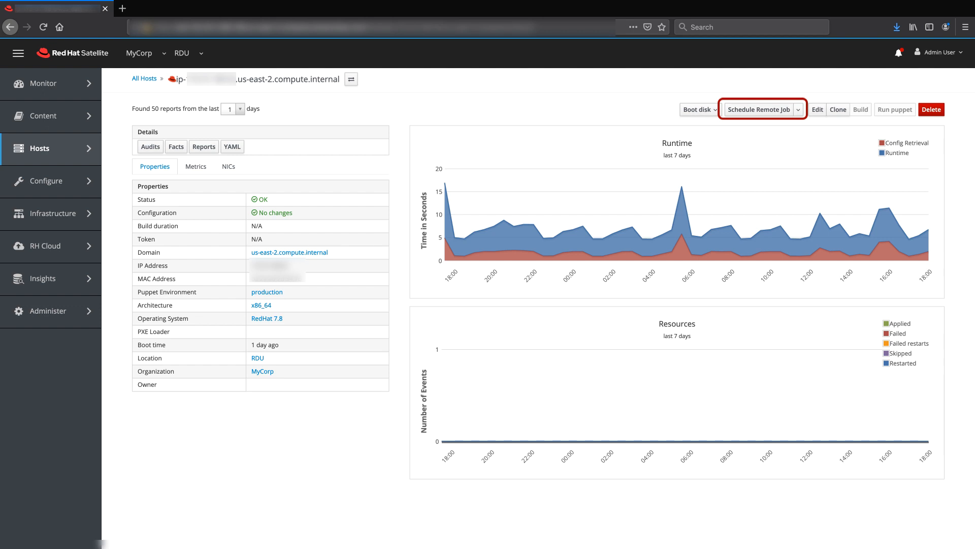
# Schedule a remote job using category Ansible Playbook and template Configure Cloud Connector.
pyautogui.click(757, 109)
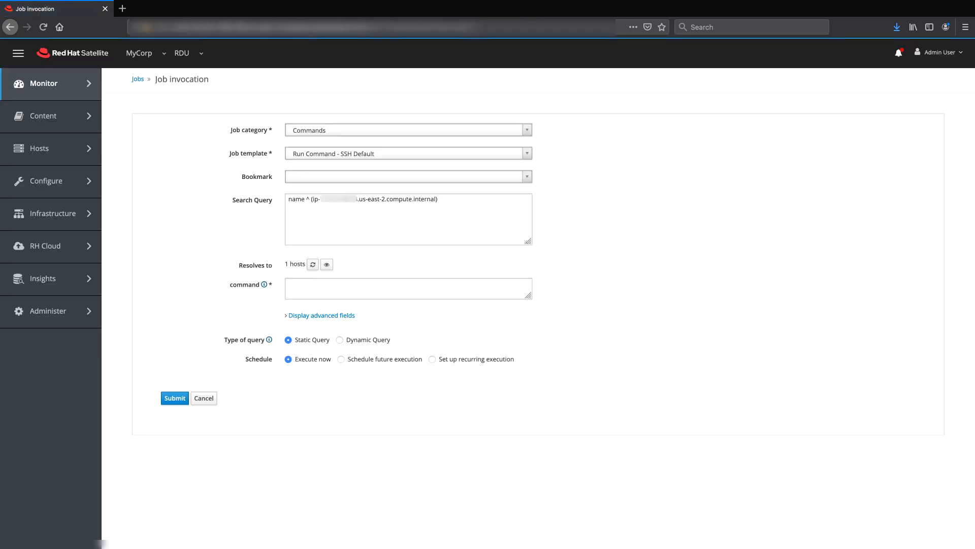
pyautogui.click(407, 130)
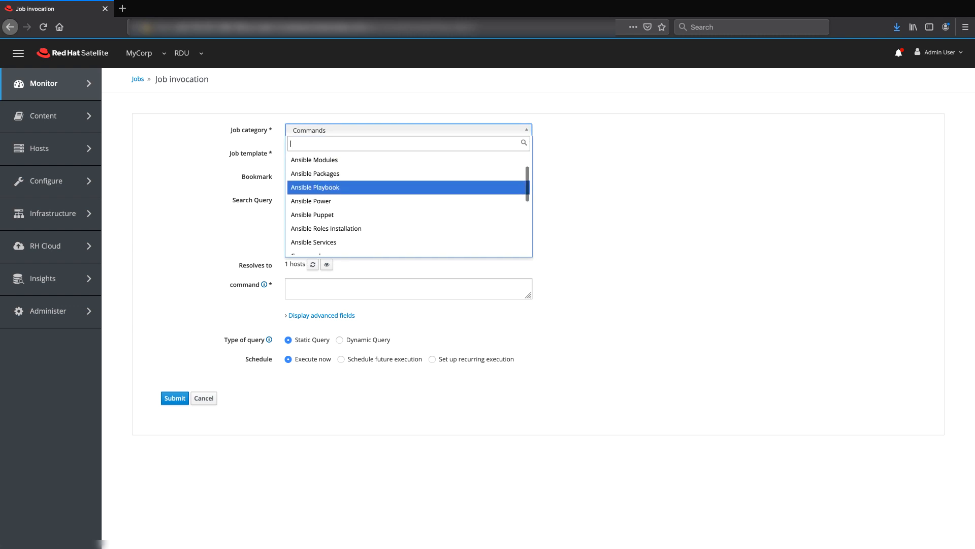
pyautogui.click(315, 188)
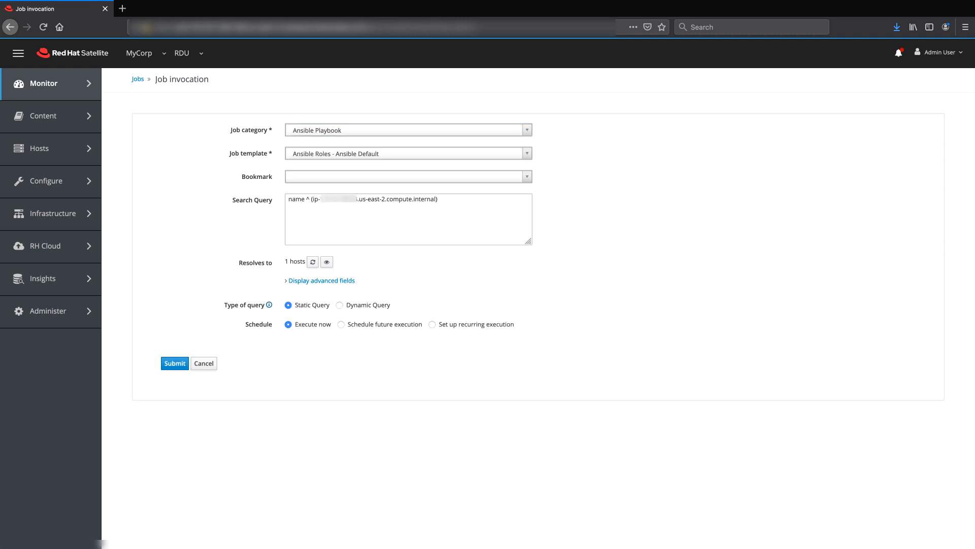
pyautogui.click(407, 153)
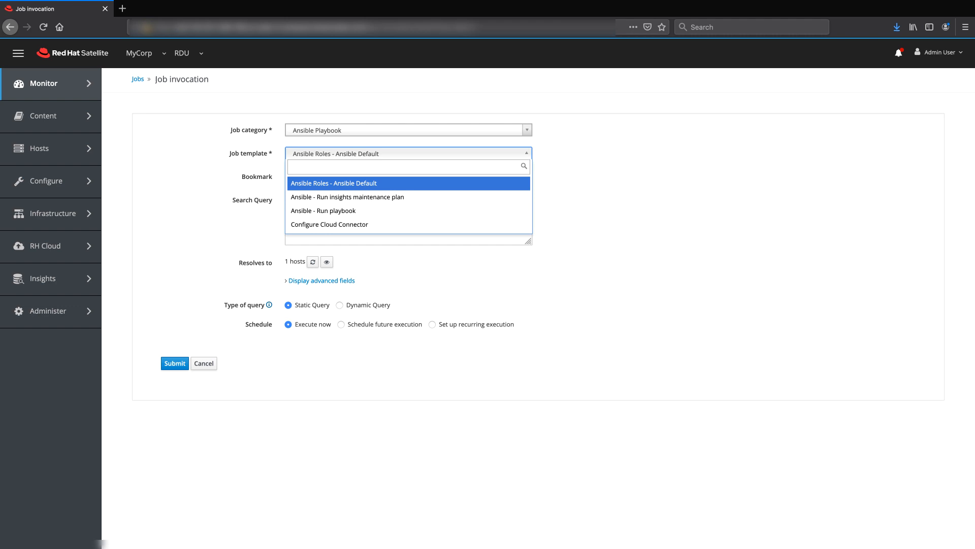
pyautogui.click(329, 224)
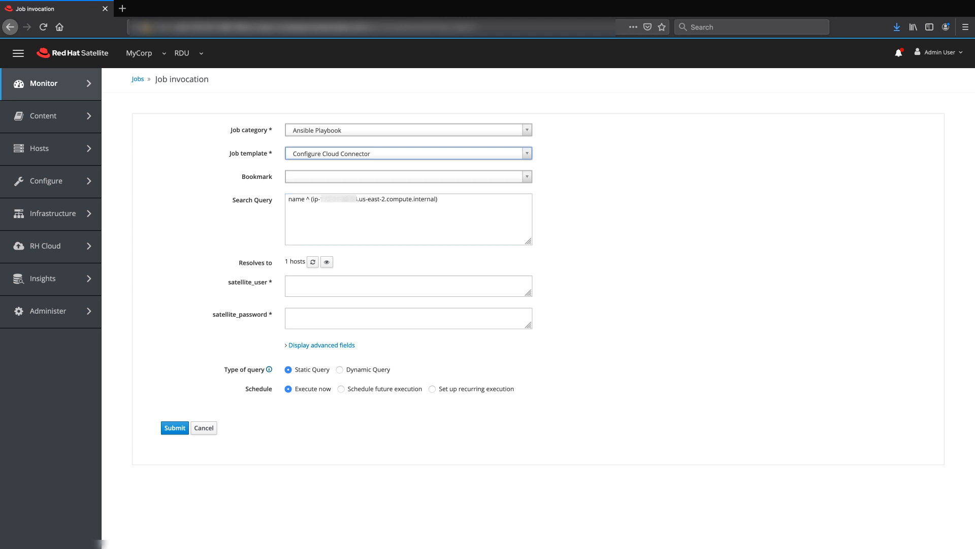
# Set the satellite user to CloudConnectorUser and run the Configure Cloud Connector job.
pyautogui.click(408, 285)
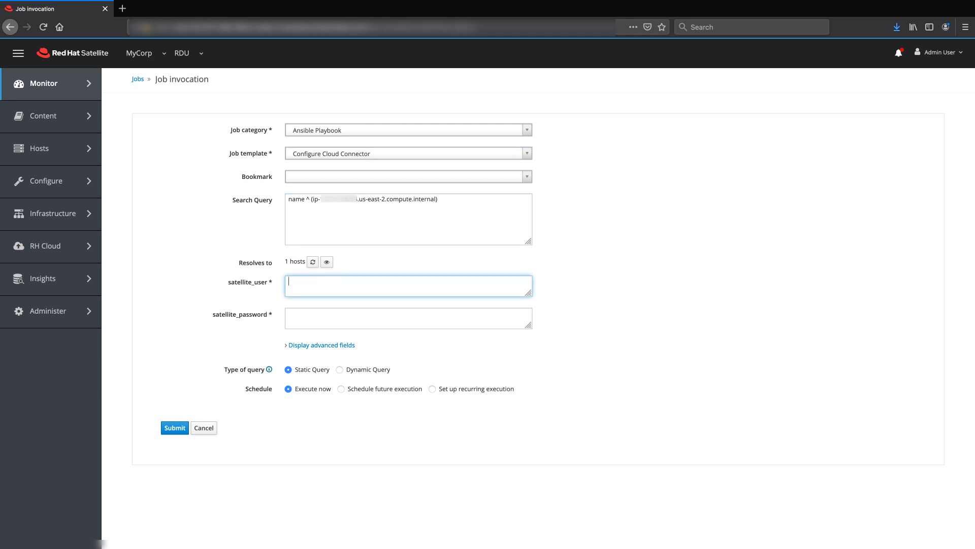
pyautogui.write('CloudConnectorUser')
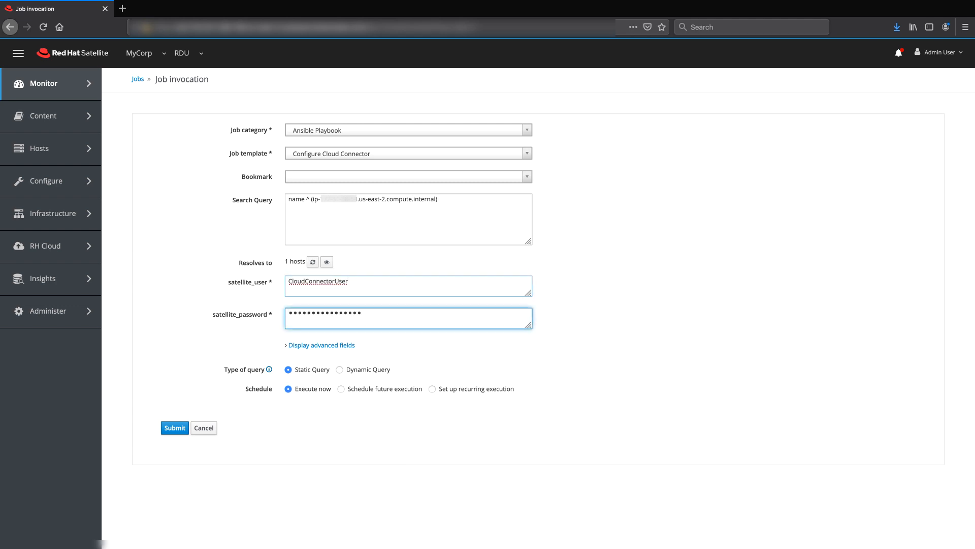
pyautogui.click(174, 427)
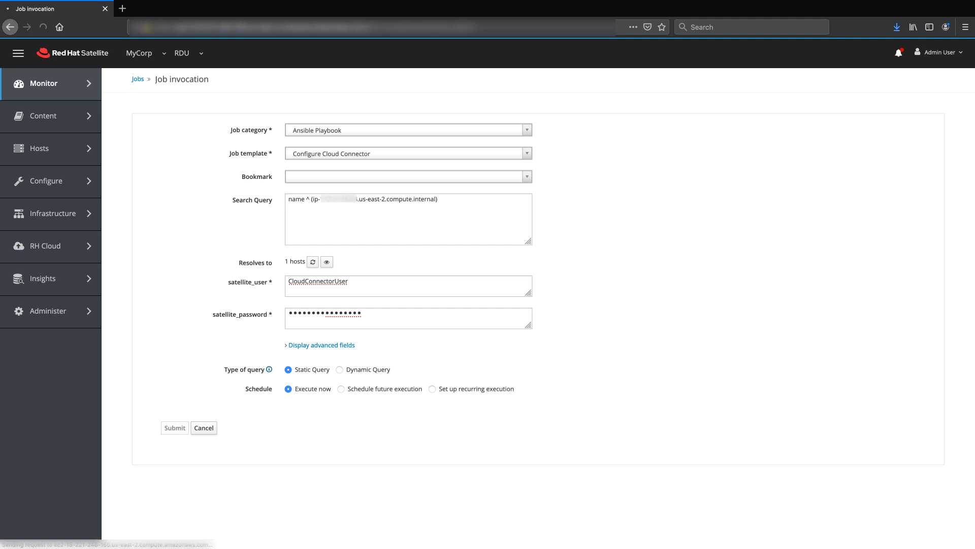
pyautogui.click(175, 427)
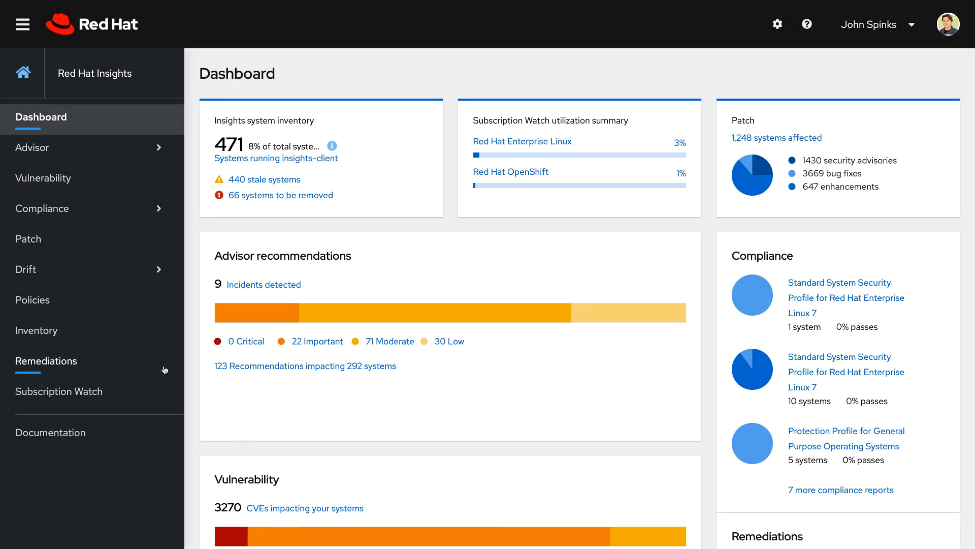
# Open the CVE-2020-2922 playbook from Remediations and view its four affected systems.
pyautogui.click(45, 360)
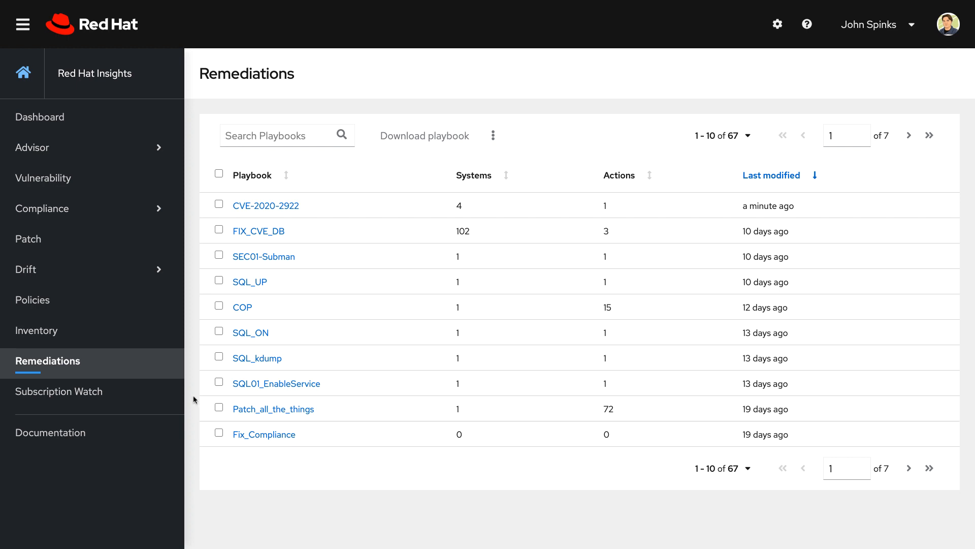
pyautogui.moveTo(322, 210)
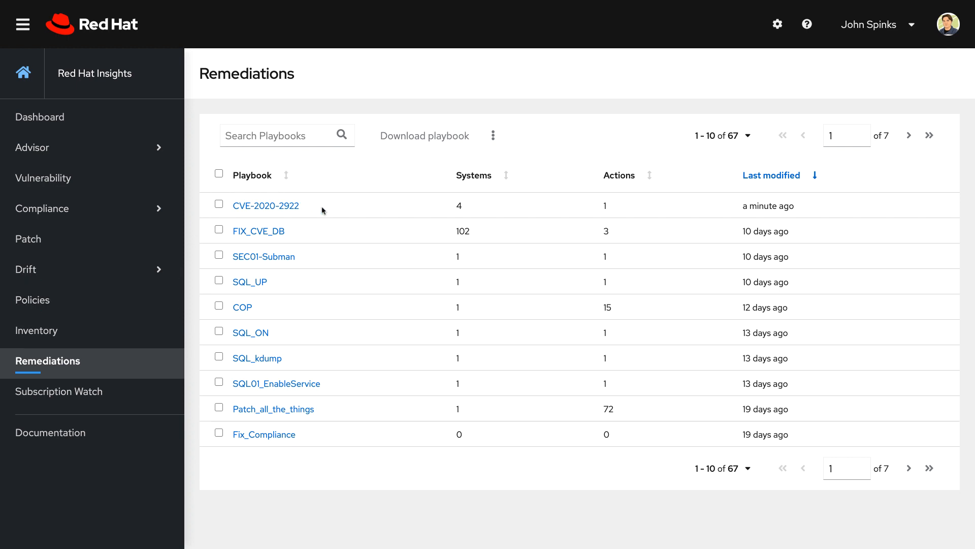
pyautogui.moveTo(266, 206)
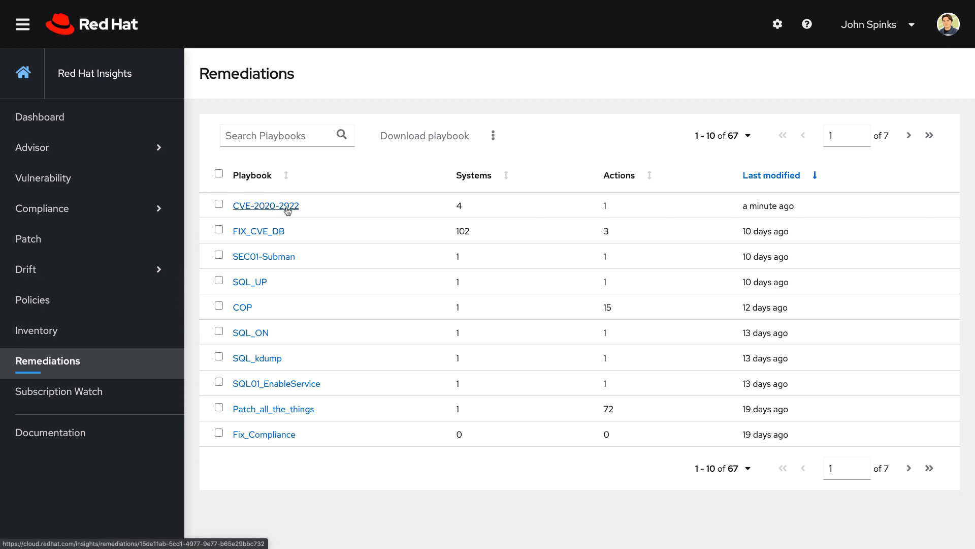
pyautogui.click(266, 206)
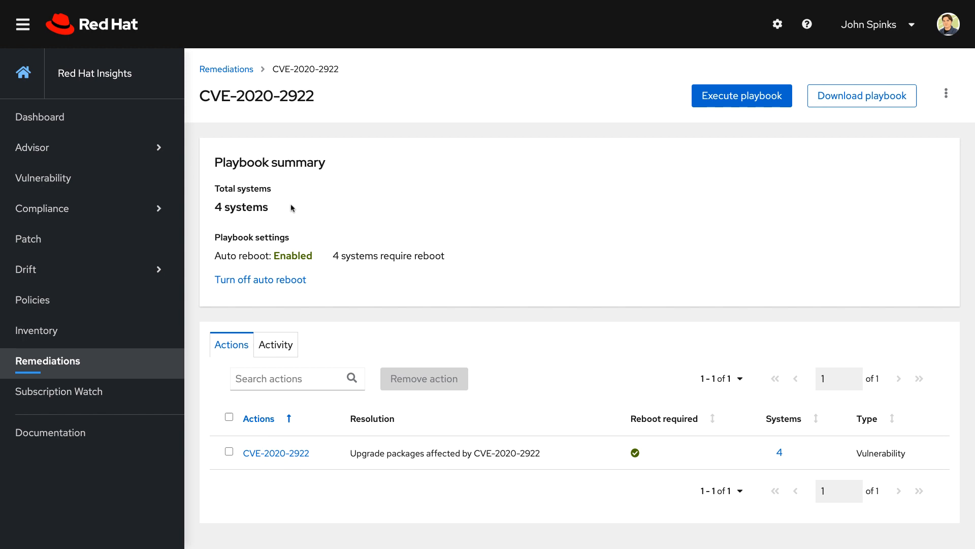
pyautogui.moveTo(296, 208)
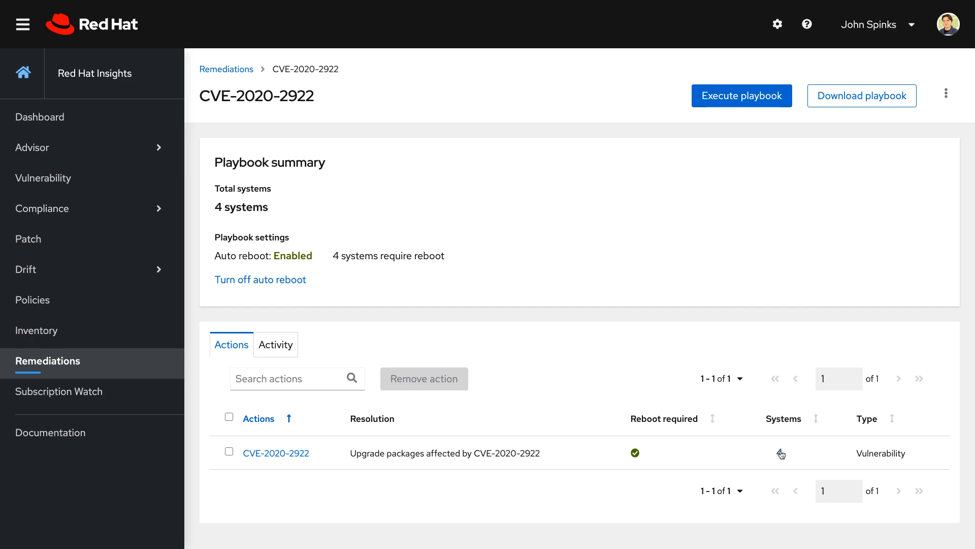
pyautogui.click(781, 453)
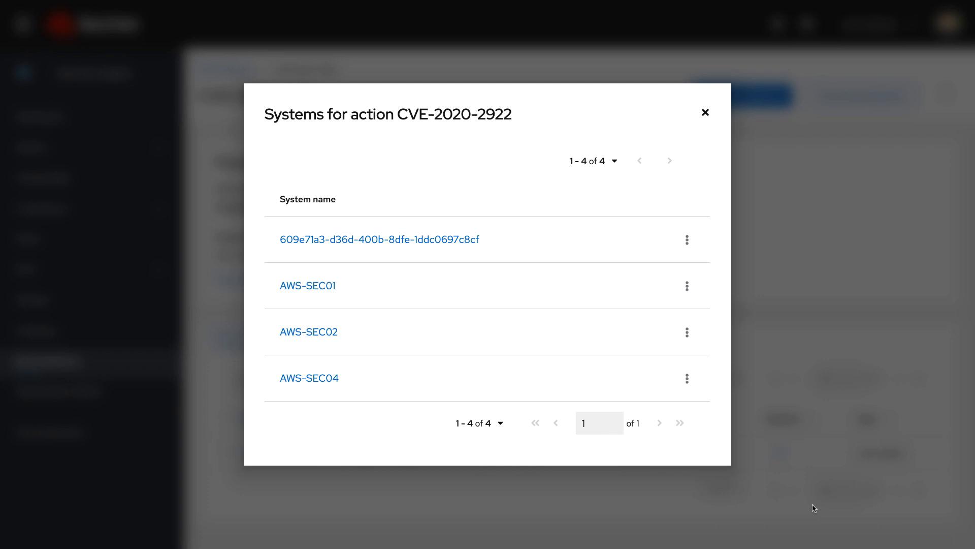
pyautogui.moveTo(796, 484)
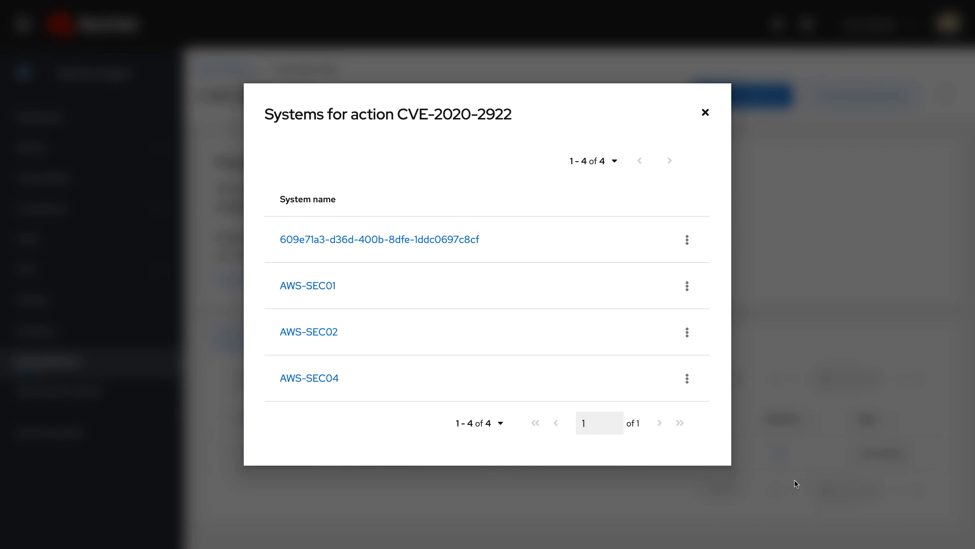
pyautogui.moveTo(705, 128)
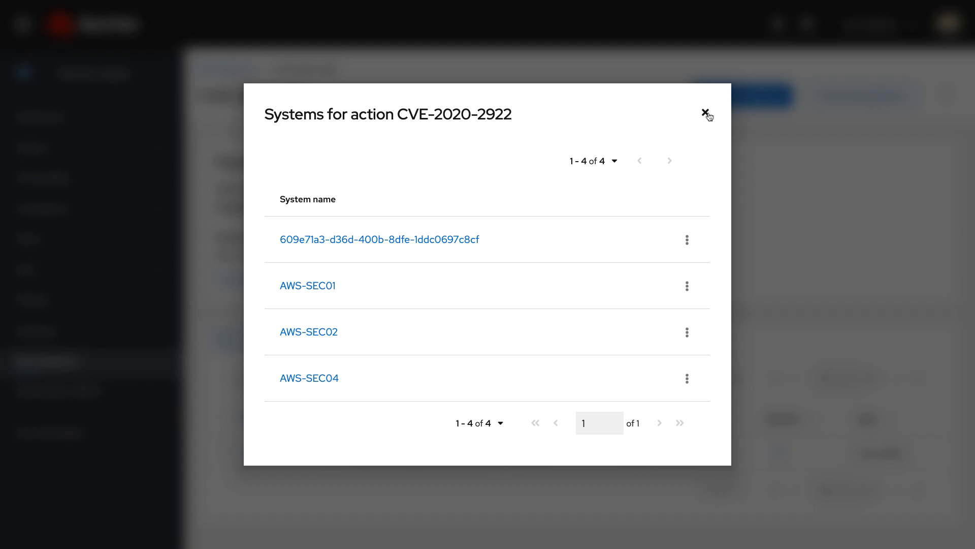
pyautogui.click(707, 116)
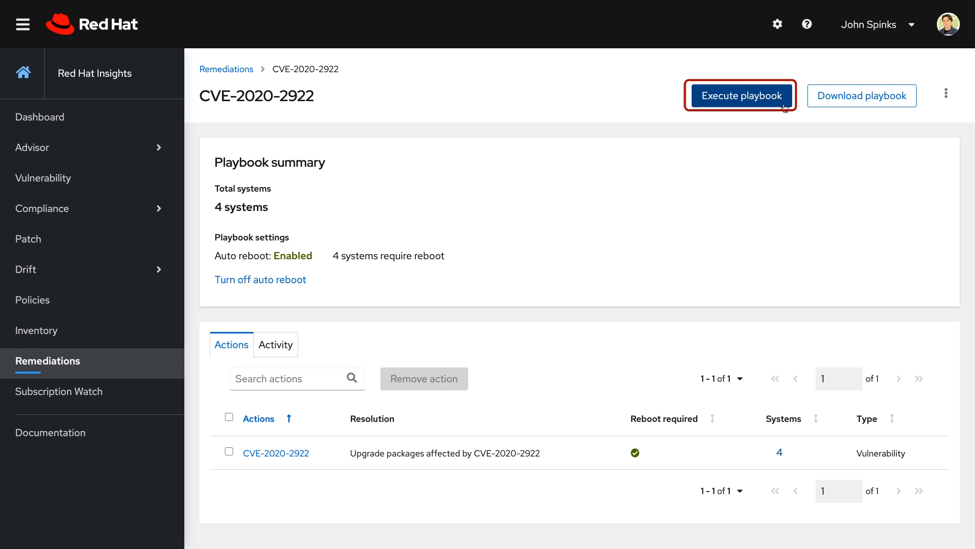
pyautogui.click(741, 96)
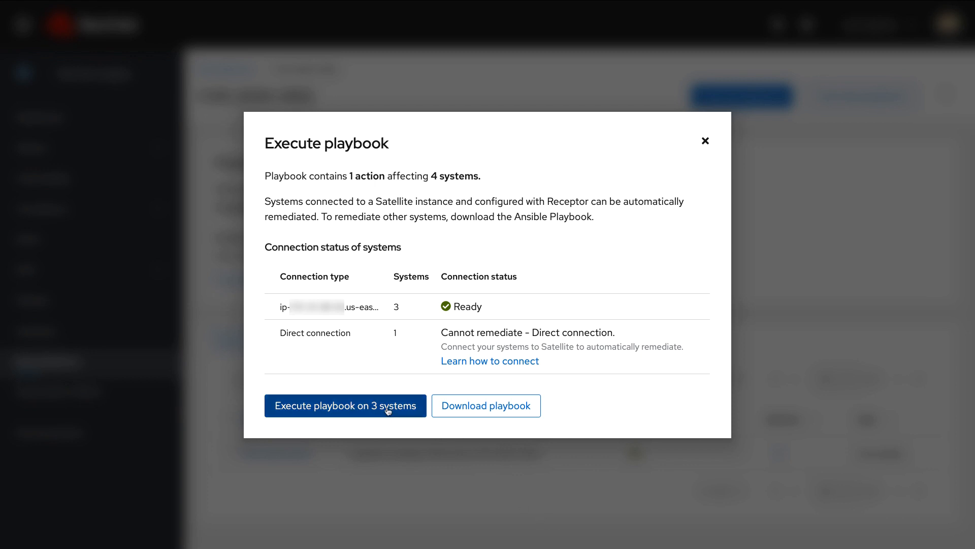
# Execute the CVE-2020-2922 playbook on the 3 systems with ready connections.
pyautogui.click(345, 405)
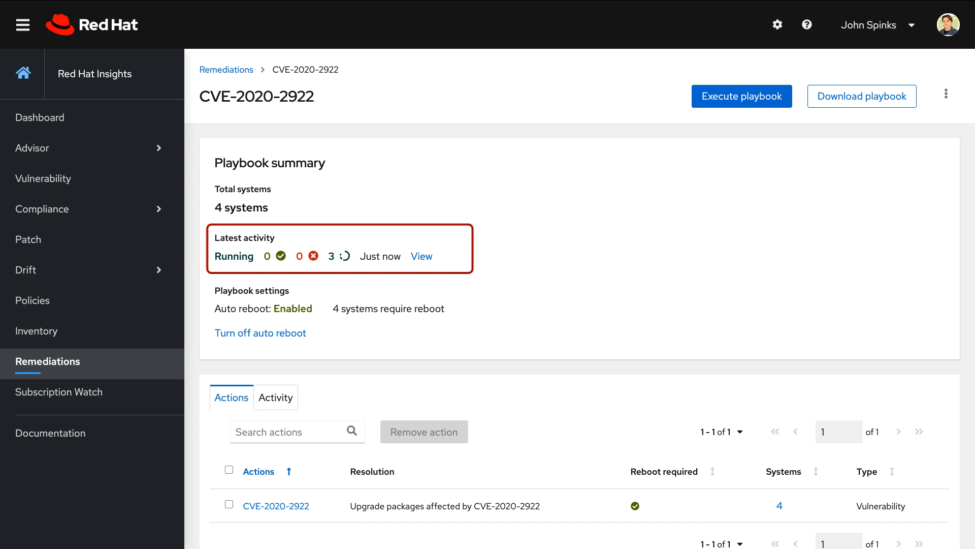
# View the latest playbook run's connected-system results and expand AWS-SEC04's run details.
pyautogui.click(421, 255)
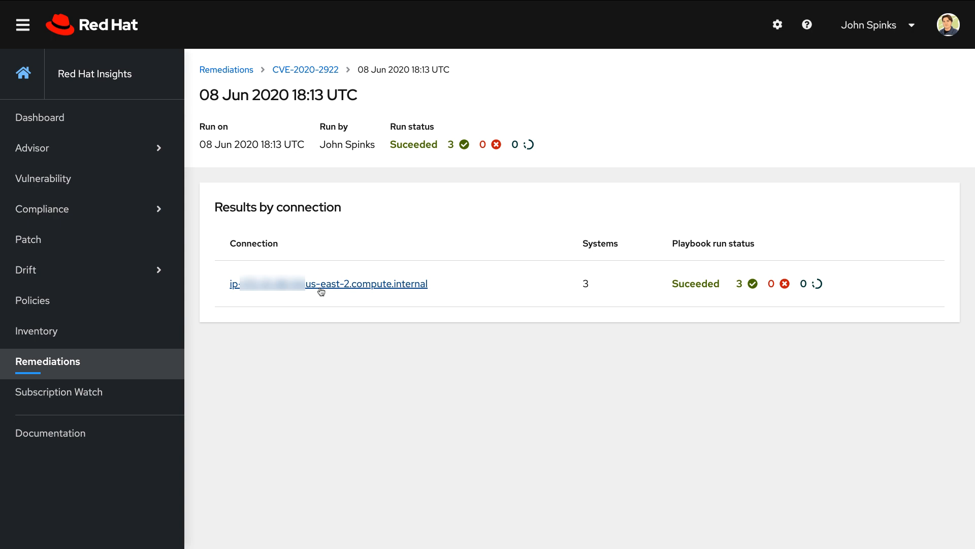
pyautogui.click(328, 283)
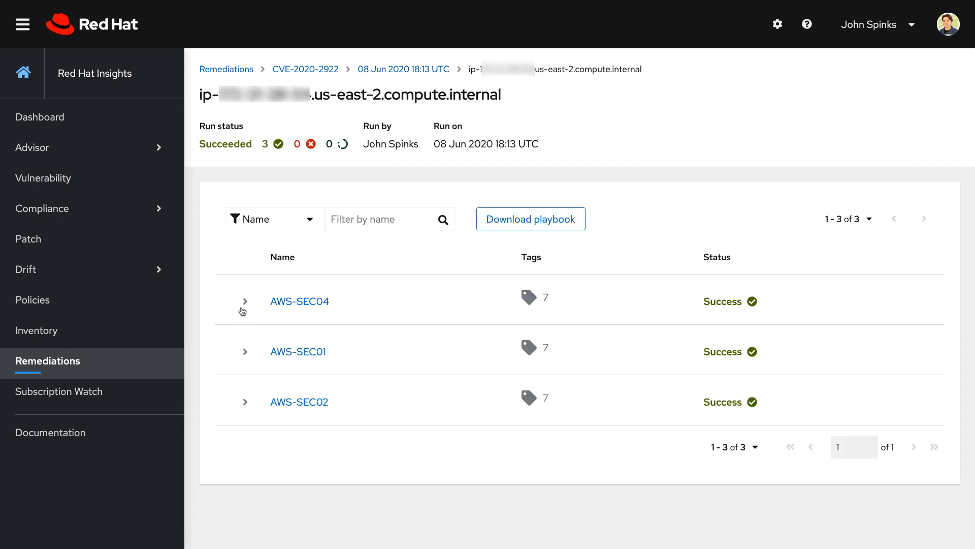
pyautogui.click(244, 302)
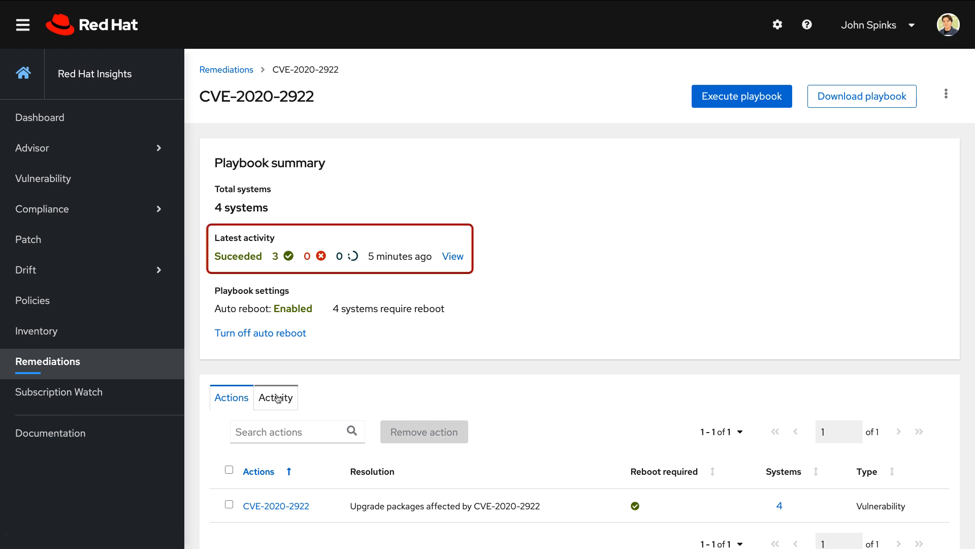
# Go back to the Insights dashboard and scroll down to the Remediations card.
pyautogui.click(275, 396)
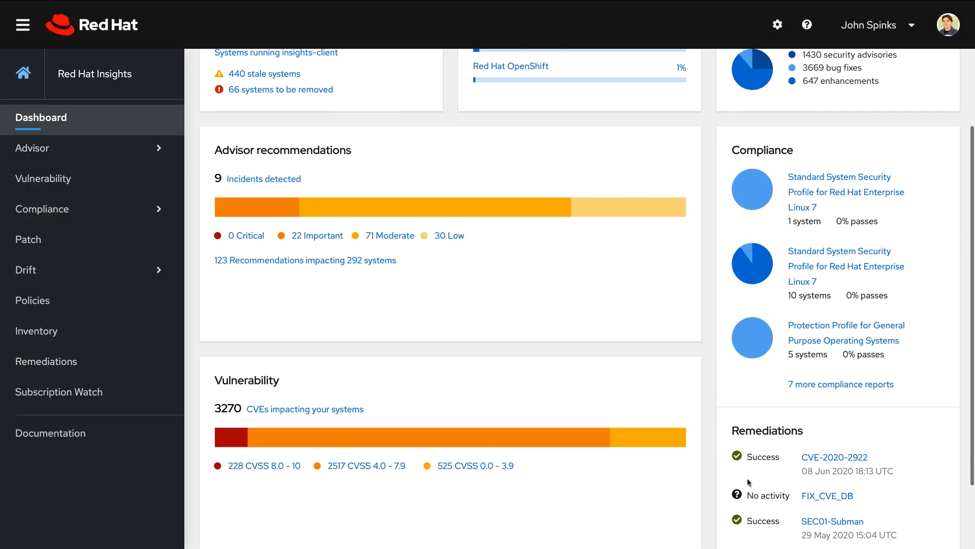
pyautogui.scroll(-3)
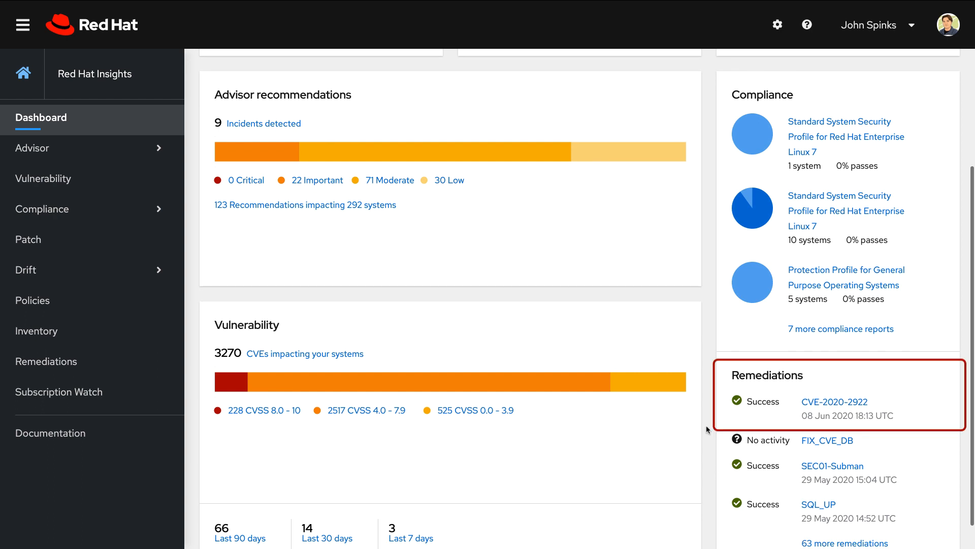
pyautogui.moveTo(706, 430)
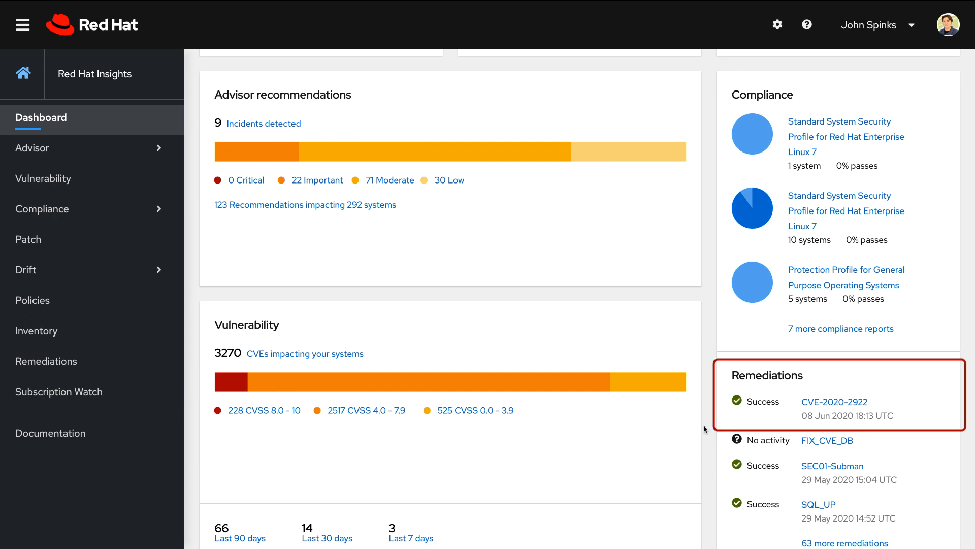